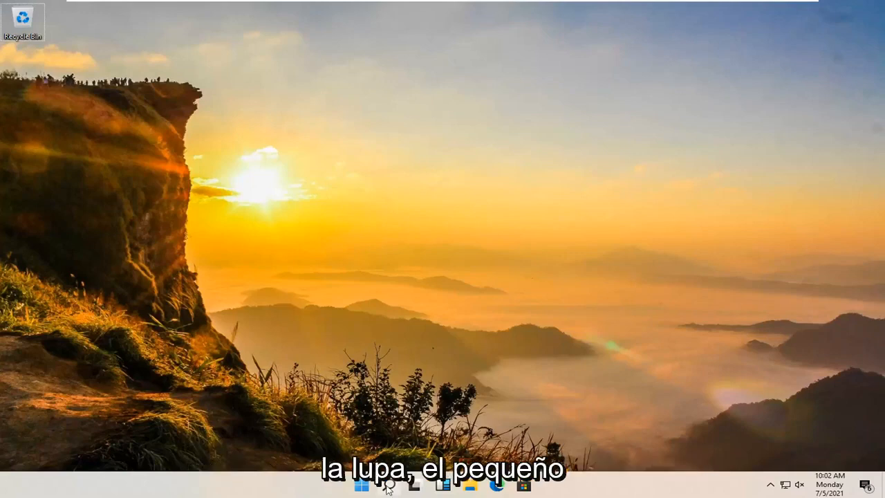
# Reach User Accounts' Change Your Account Type page from Control Panel shown as large icons
pyautogui.click(387, 483)
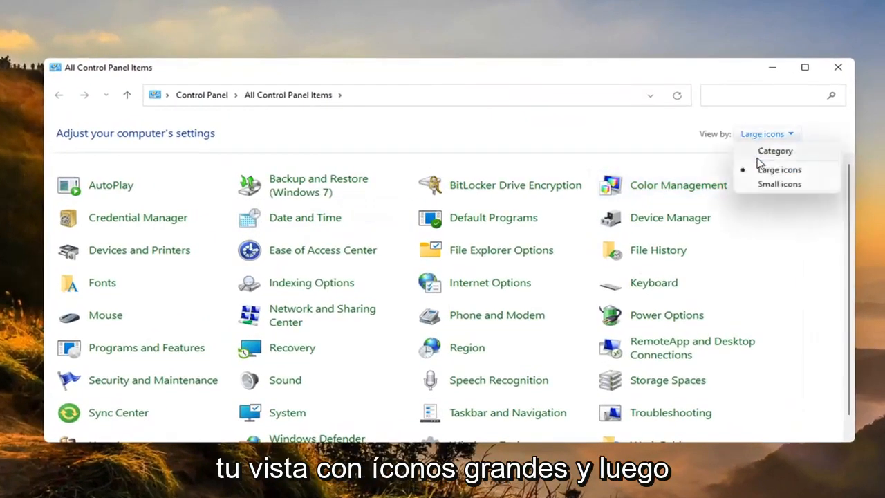
pyautogui.click(780, 168)
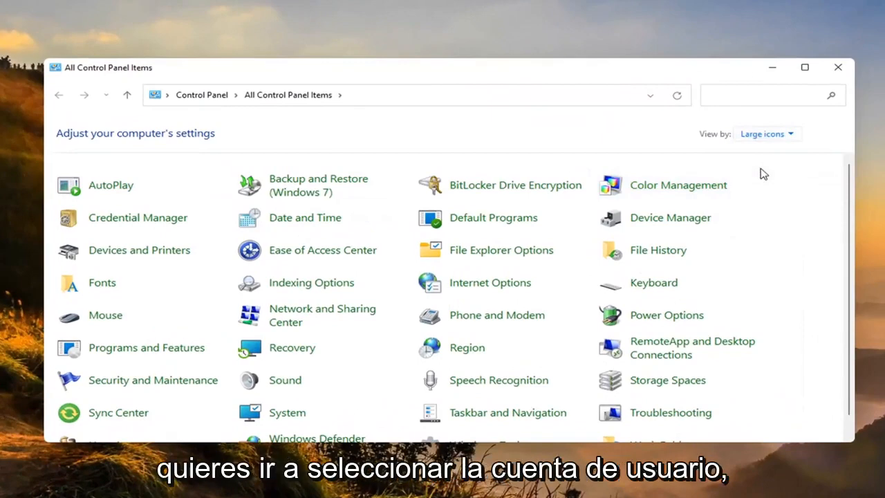
pyautogui.scroll(-3)
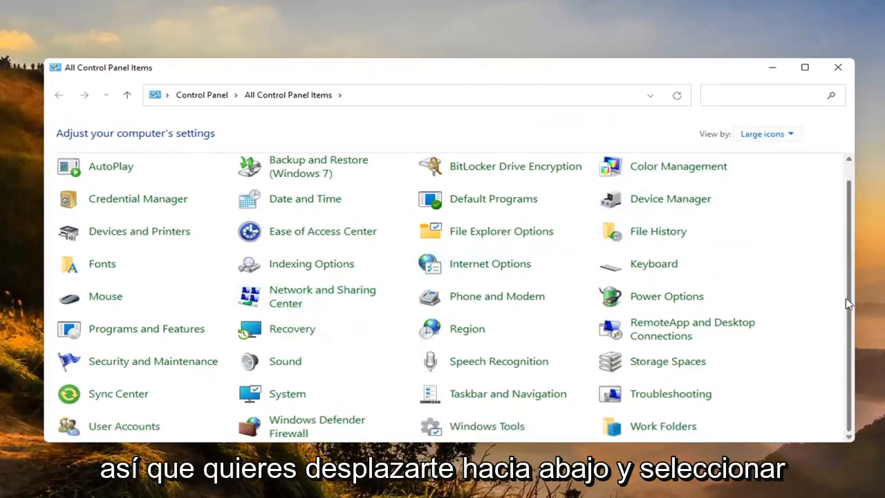
pyautogui.click(124, 425)
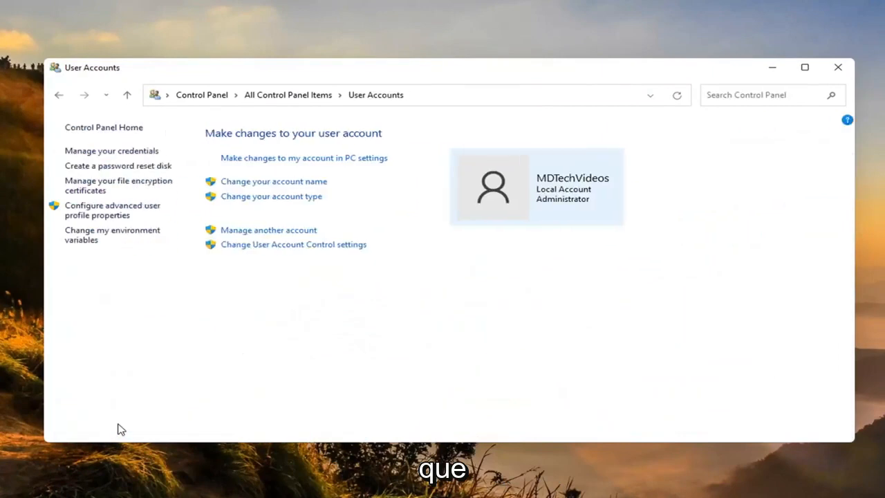
pyautogui.moveTo(143, 416)
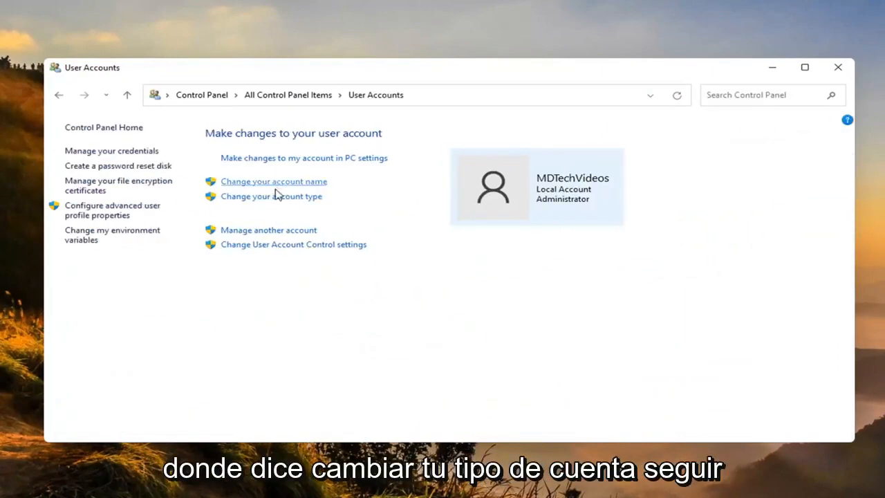
pyautogui.click(271, 196)
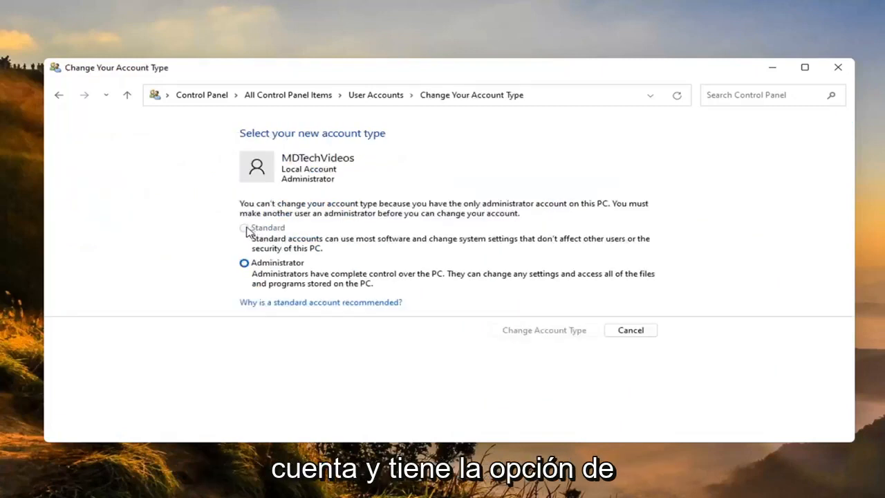
pyautogui.moveTo(243, 240)
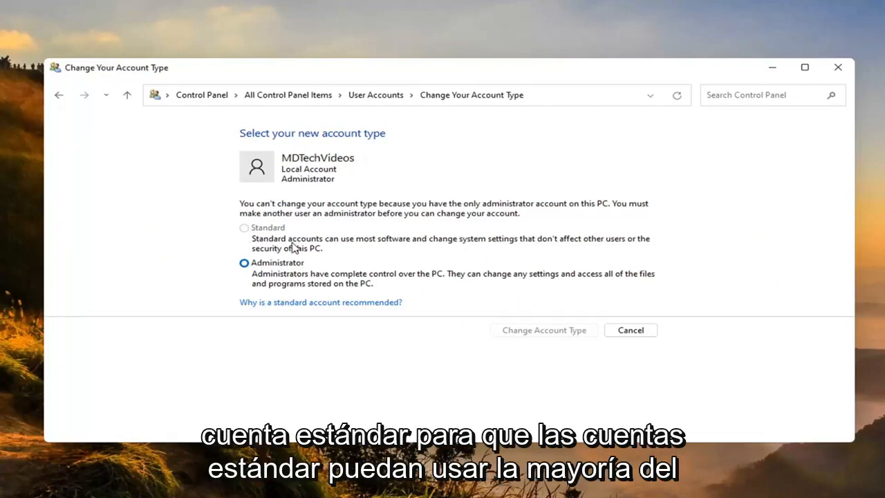
pyautogui.moveTo(539, 258)
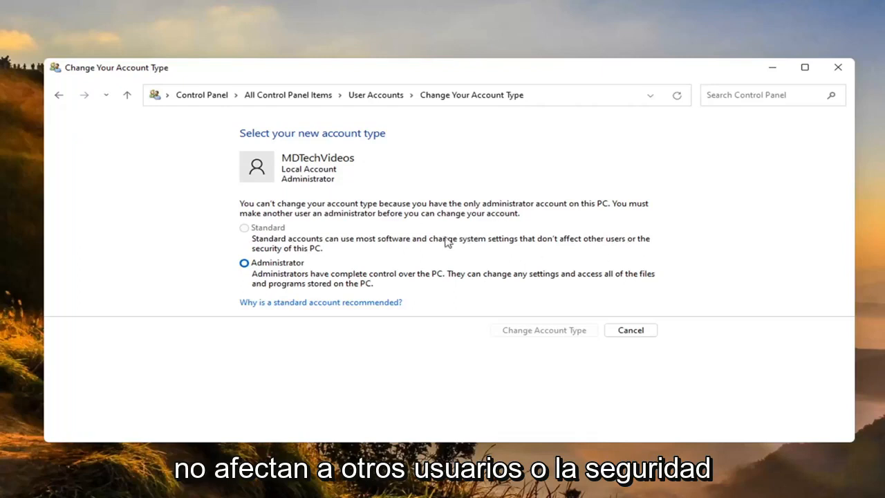
pyautogui.moveTo(315, 237)
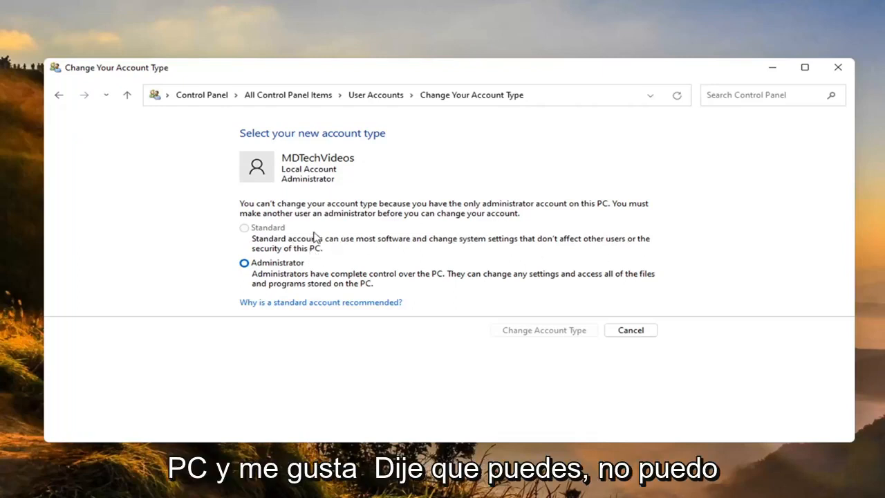
pyautogui.moveTo(246, 224)
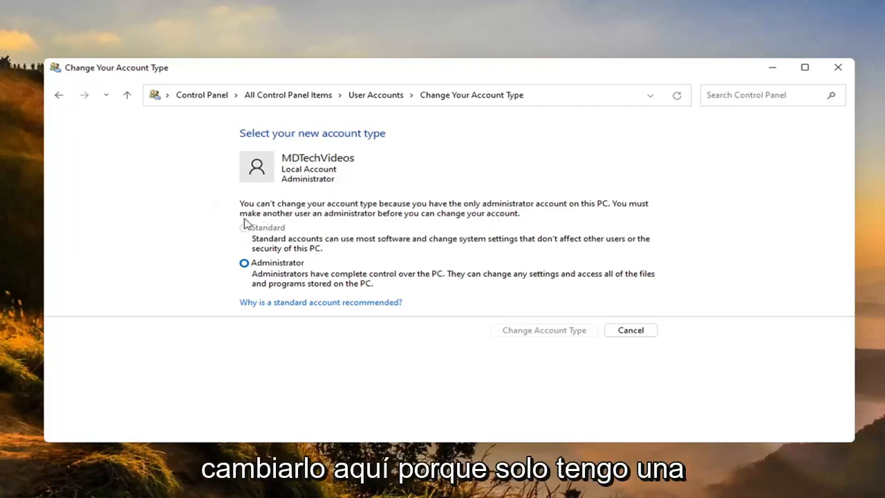
pyautogui.moveTo(235, 242)
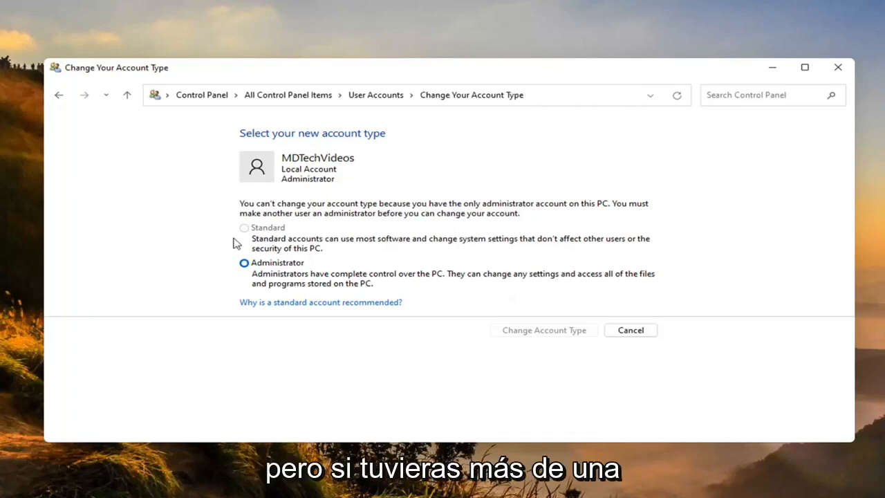
pyautogui.moveTo(246, 232)
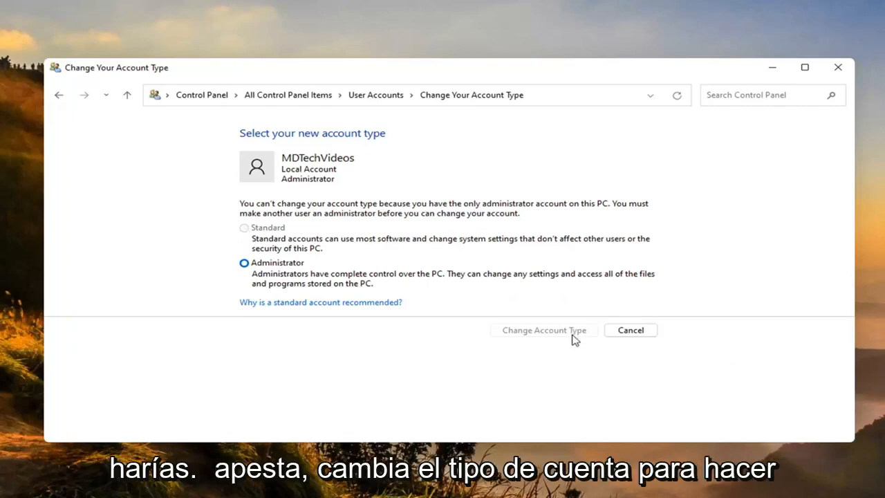
pyautogui.moveTo(498, 332)
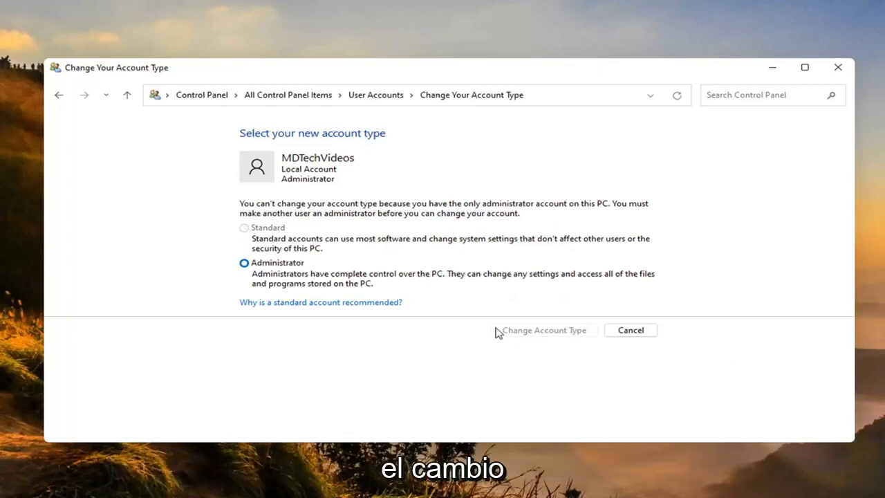